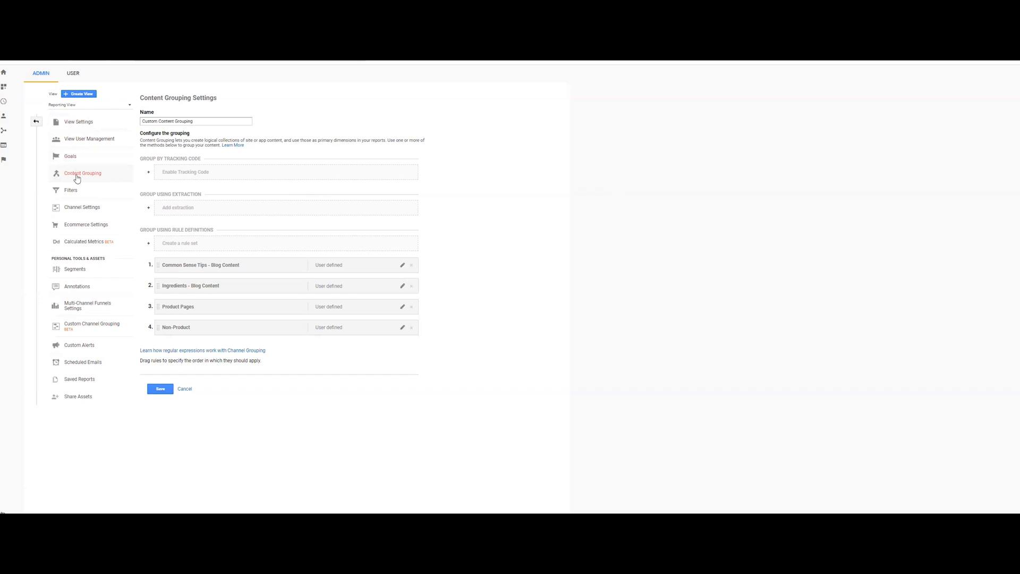
pyautogui.moveTo(7, 160)
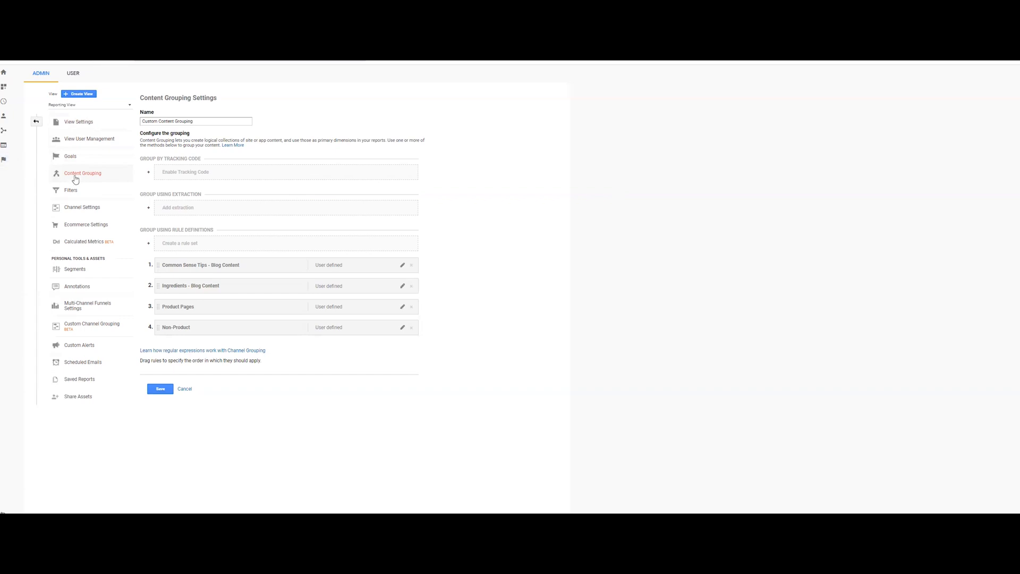
pyautogui.moveTo(174, 356)
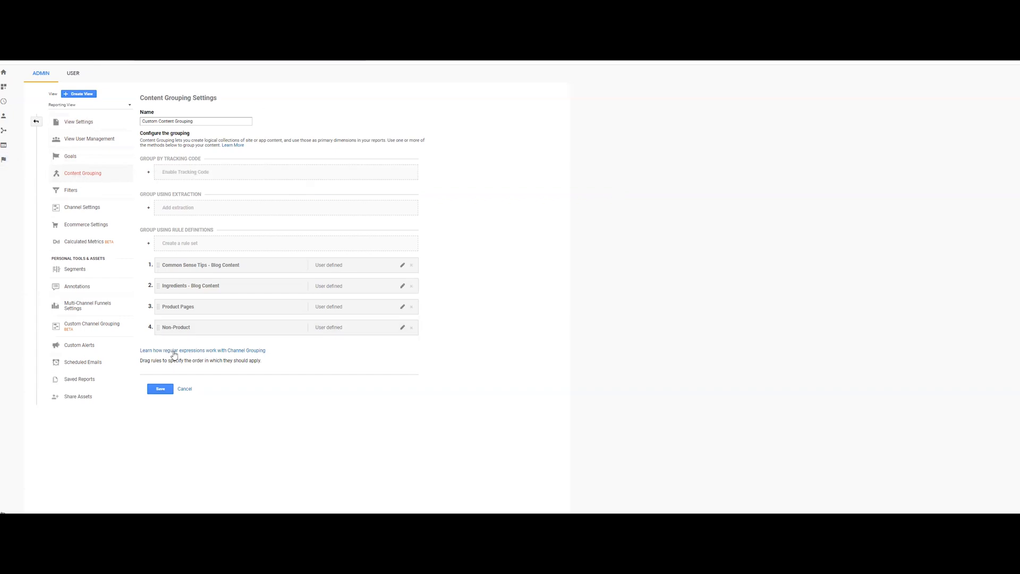
pyautogui.moveTo(202, 130)
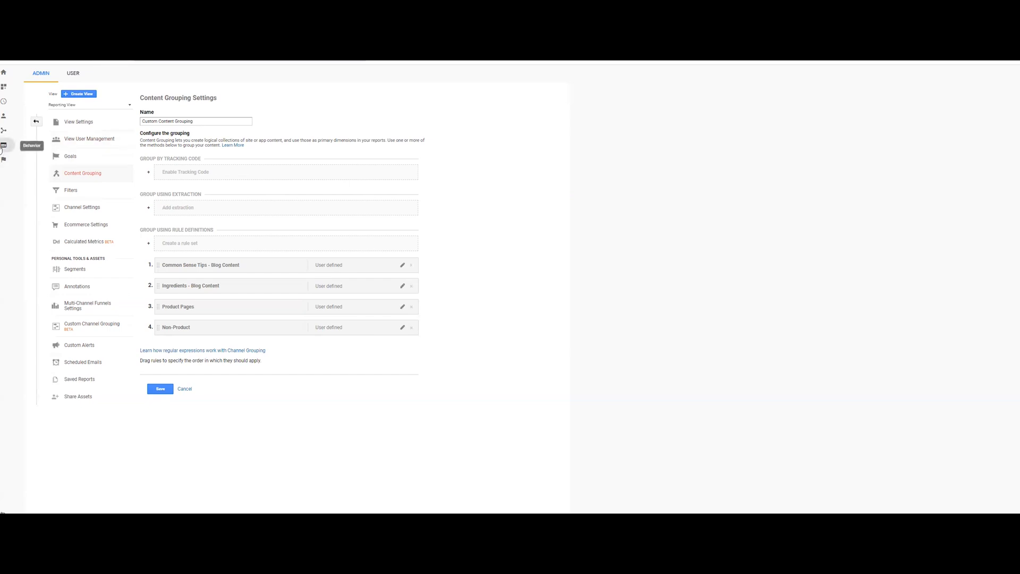
pyautogui.moveTo(6, 153)
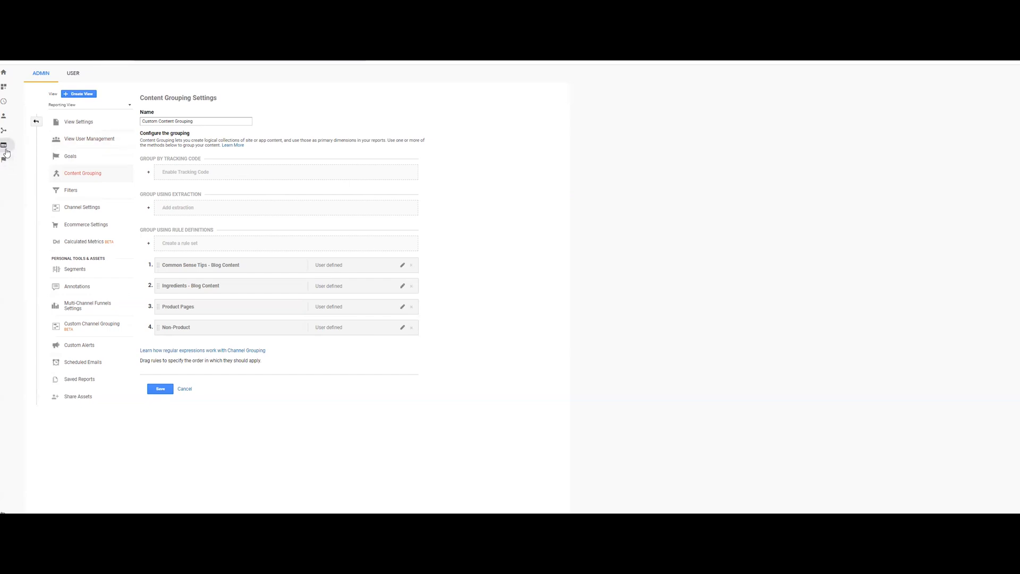
pyautogui.moveTo(277, 225)
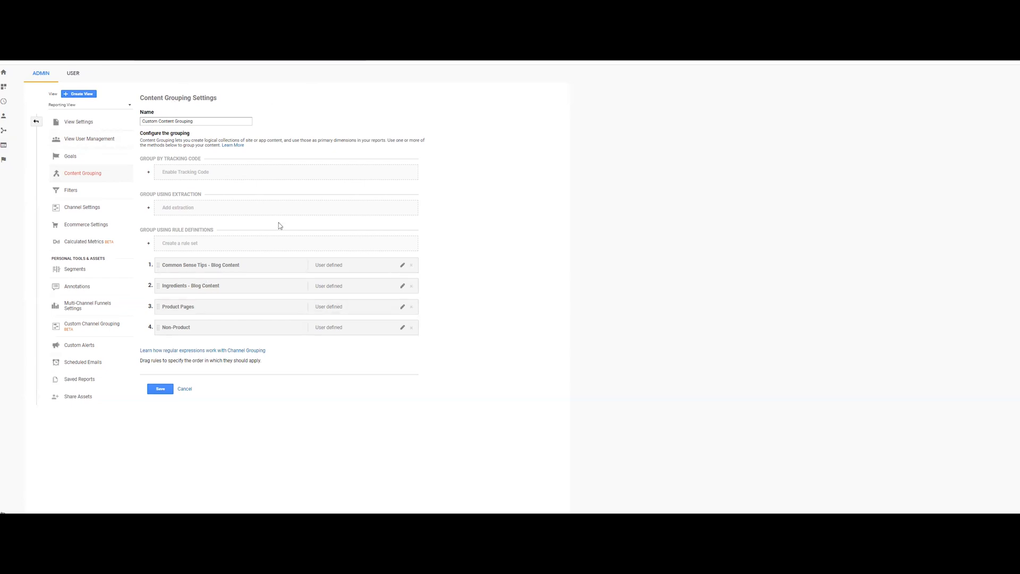
pyautogui.moveTo(187, 158)
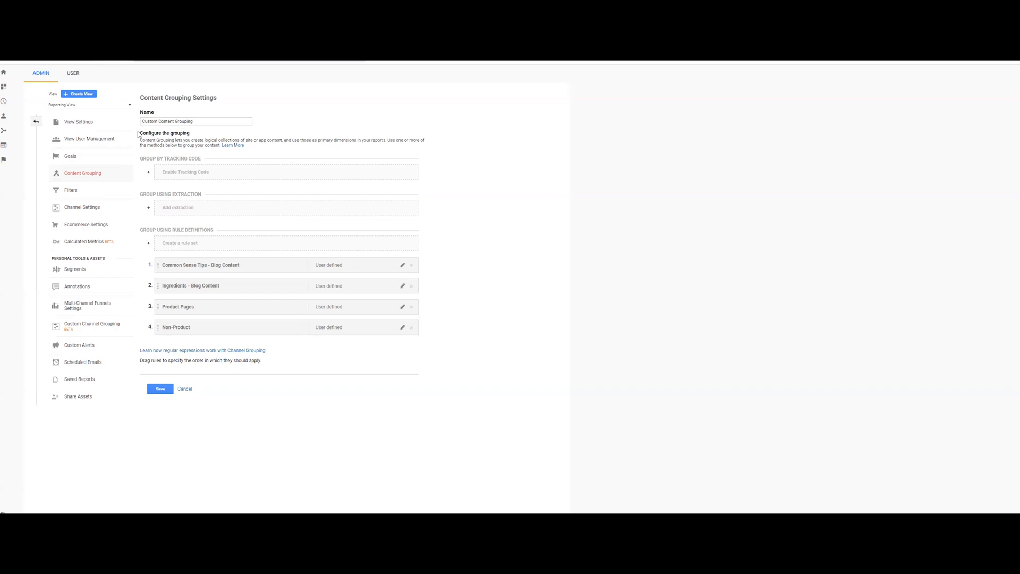
# Step: Expand the Enable Tracking Code option for Custom Content Grouping, index 1 with snippets
pyautogui.click(149, 172)
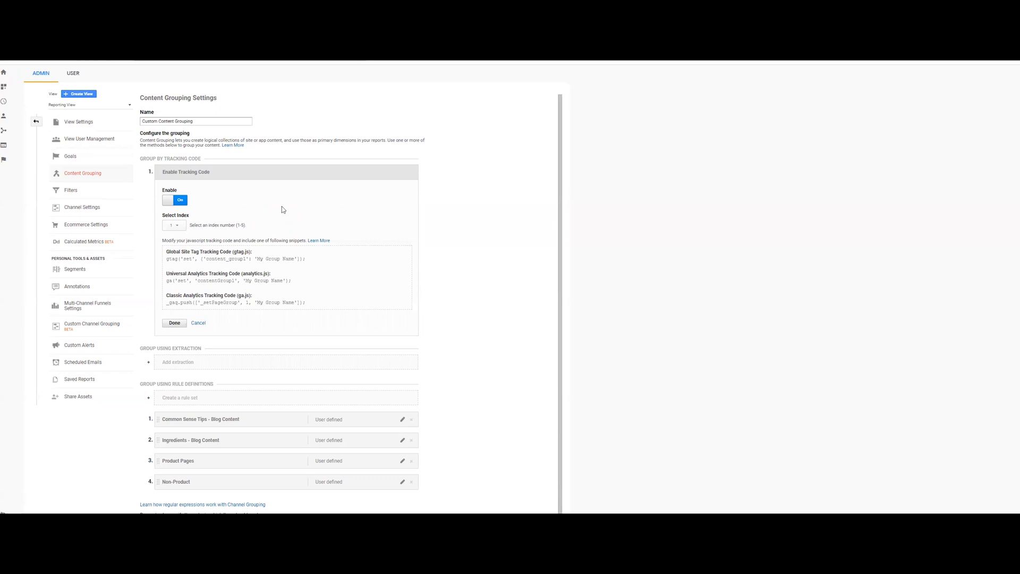
pyautogui.moveTo(276, 213)
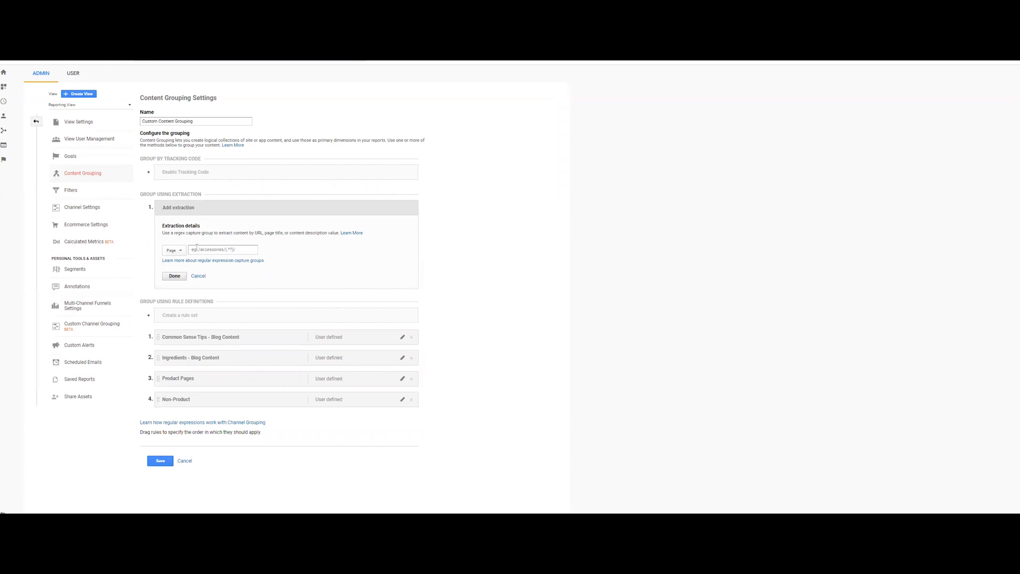
# Step: Expand Add extraction under Group Using Extraction, set to Page with an example capture pattern
pyautogui.click(224, 249)
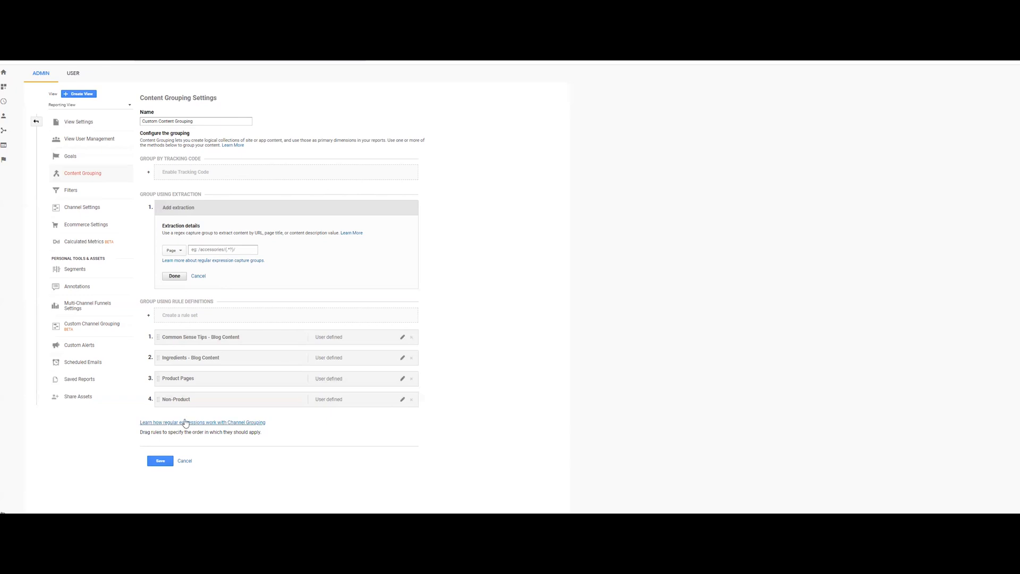
pyautogui.moveTo(187, 424)
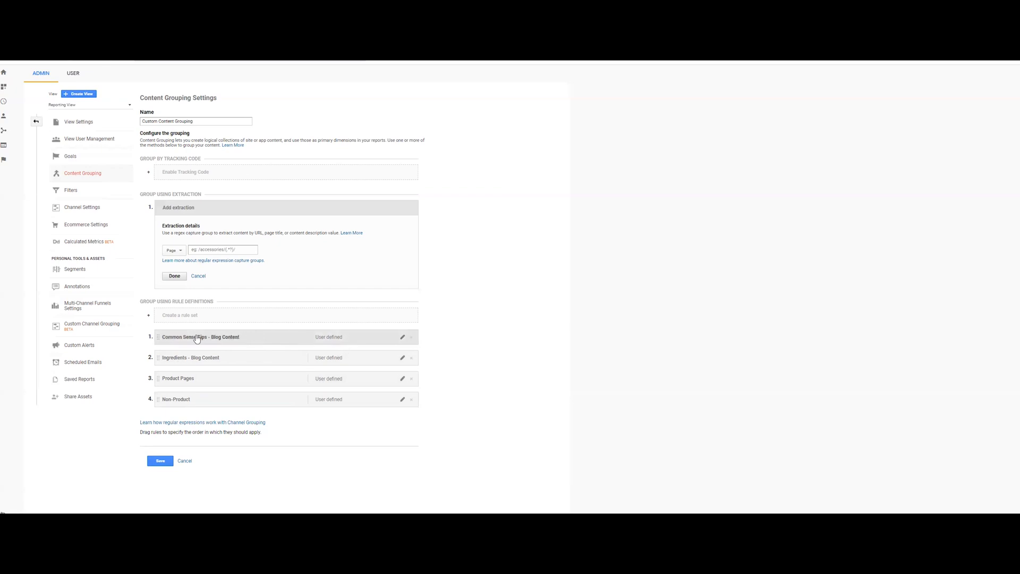
pyautogui.moveTo(196, 341)
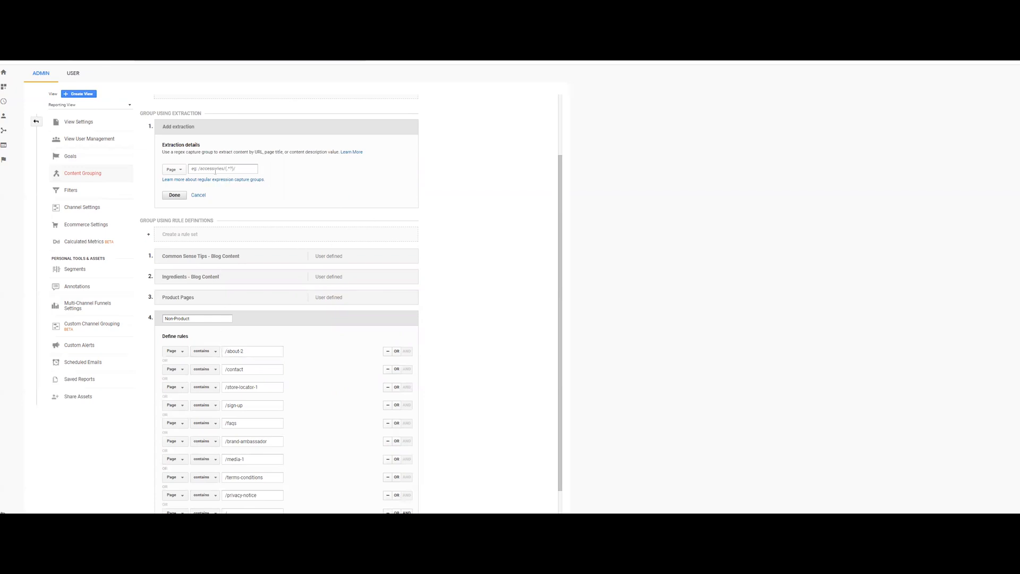
# Step: Expand the Non-Product rule set to view its page-contains rules, then collapse it again
pyautogui.click(252, 351)
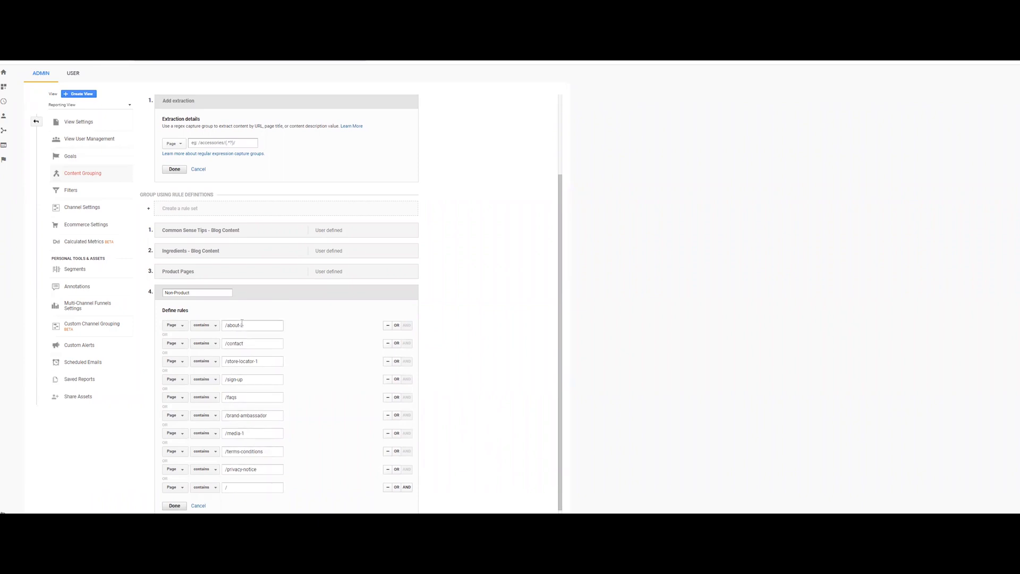
pyautogui.click(173, 506)
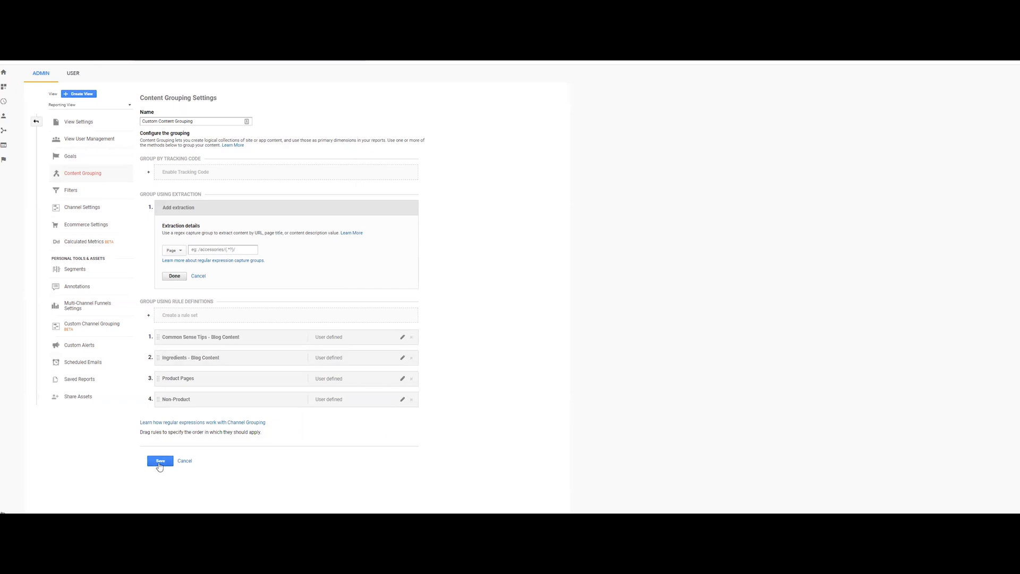
# Step: Save the Custom Content Grouping settings and show the Behavior All Pages report
pyautogui.click(159, 461)
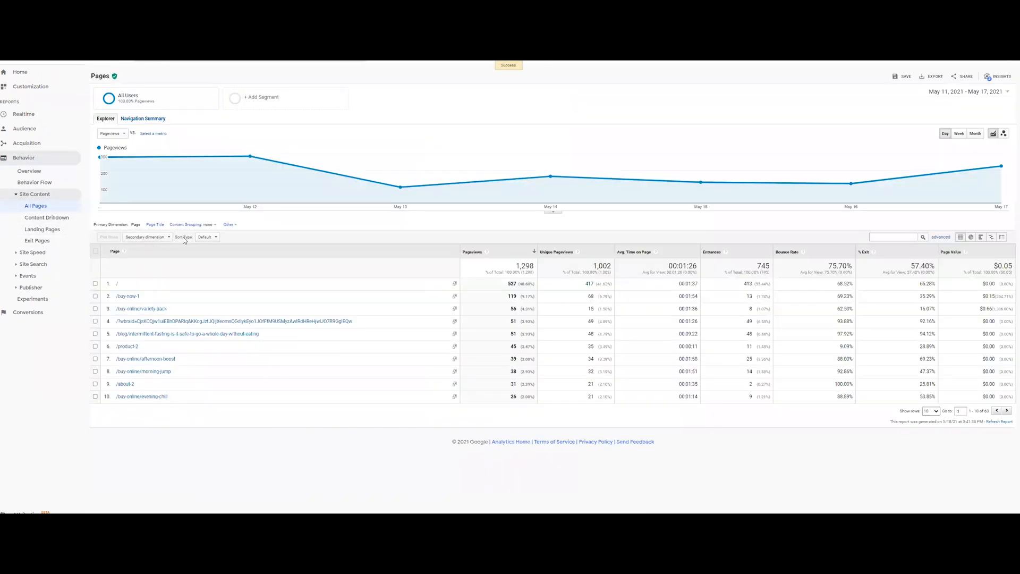
# Step: Set the primary dimension to Custom Content Grouping, showing Non-Product, Product Pages and Blog Content pageviews
pyautogui.click(194, 225)
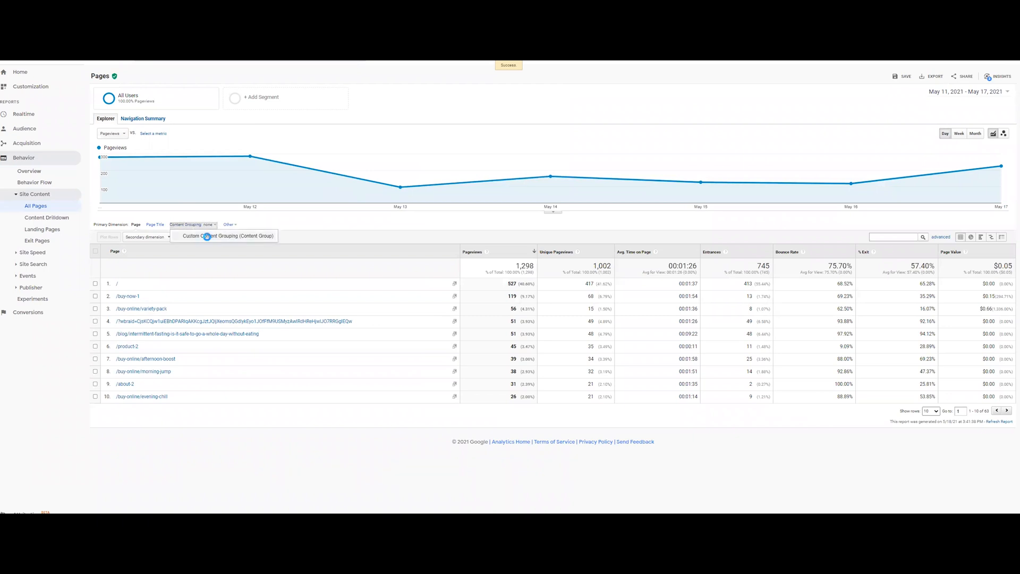
pyautogui.click(228, 236)
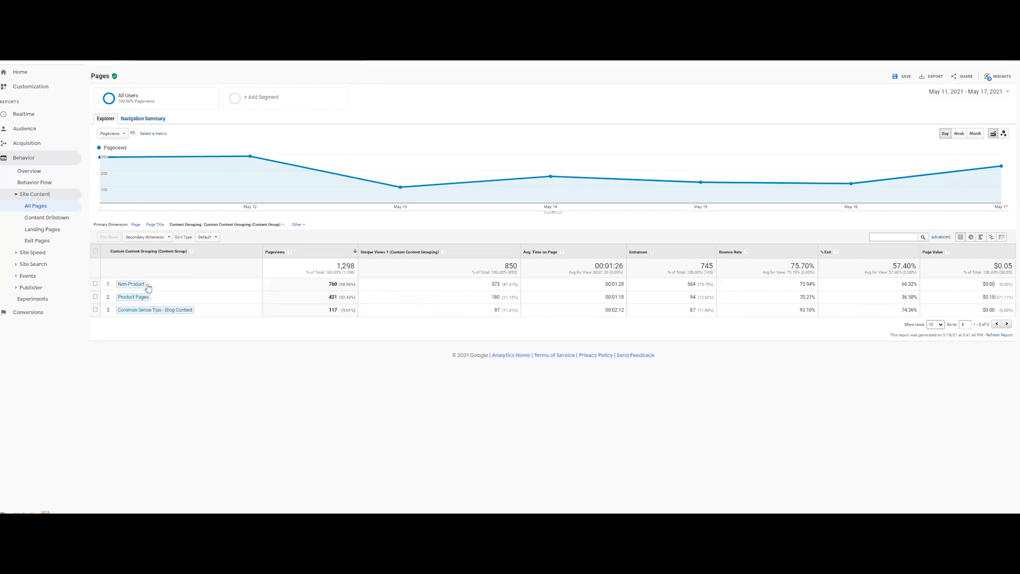
pyautogui.moveTo(158, 327)
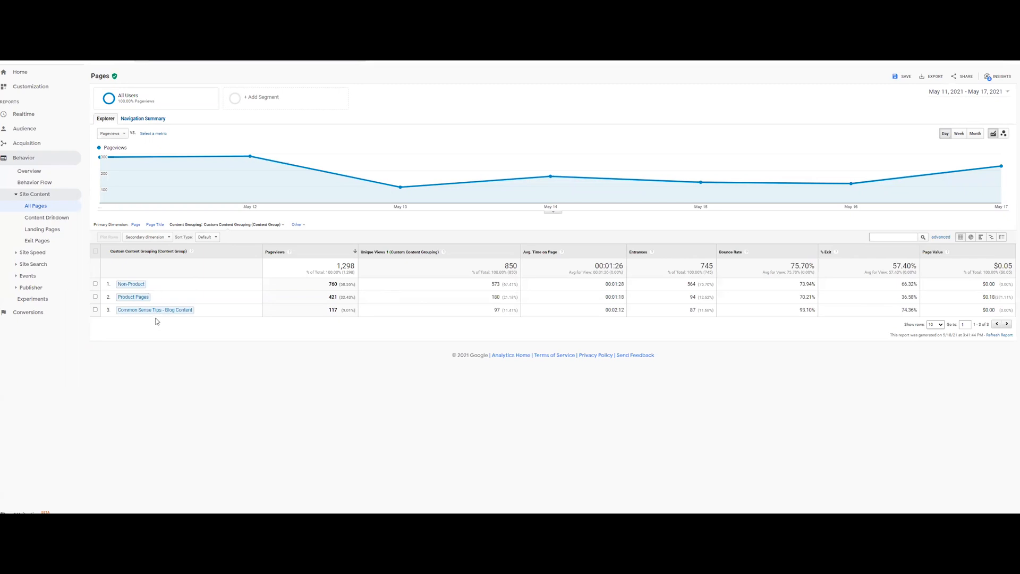
pyautogui.moveTo(148, 333)
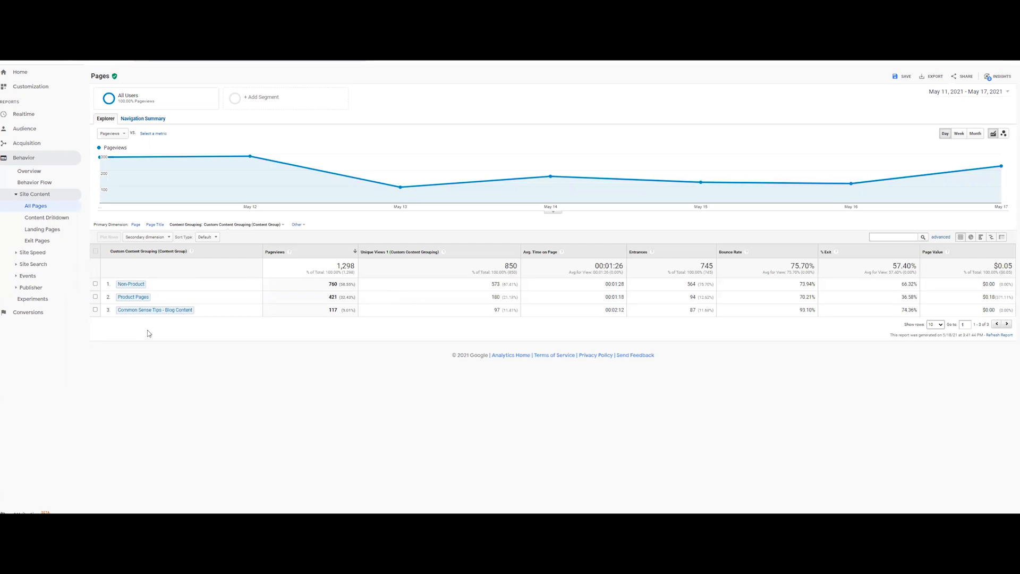
pyautogui.moveTo(176, 320)
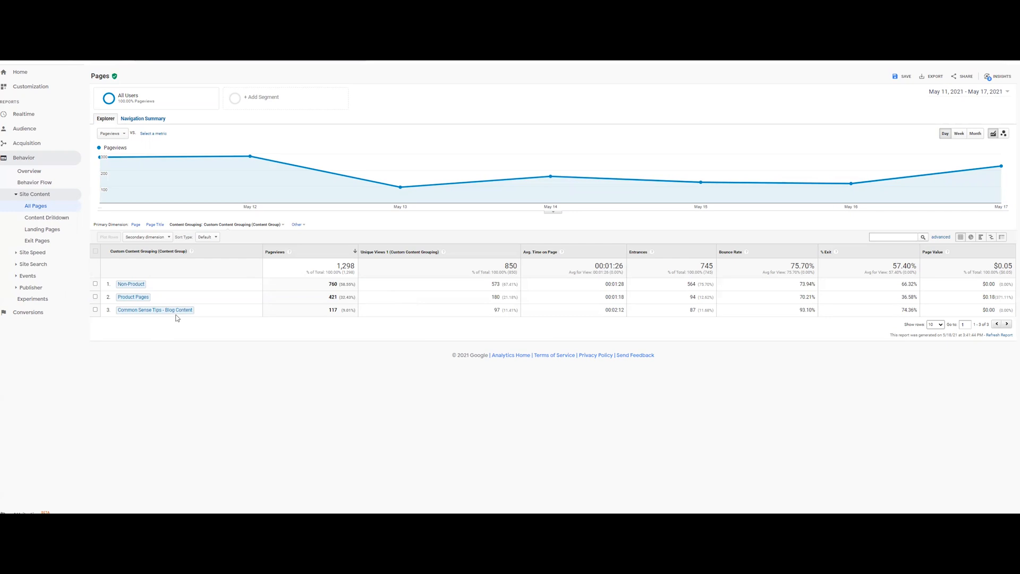
pyautogui.moveTo(174, 319)
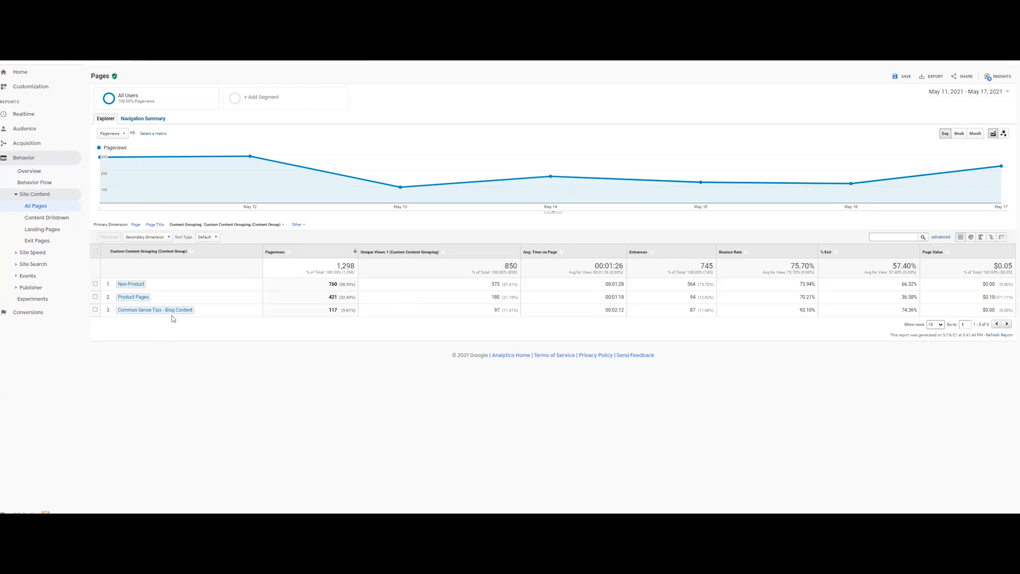
pyautogui.moveTo(169, 320)
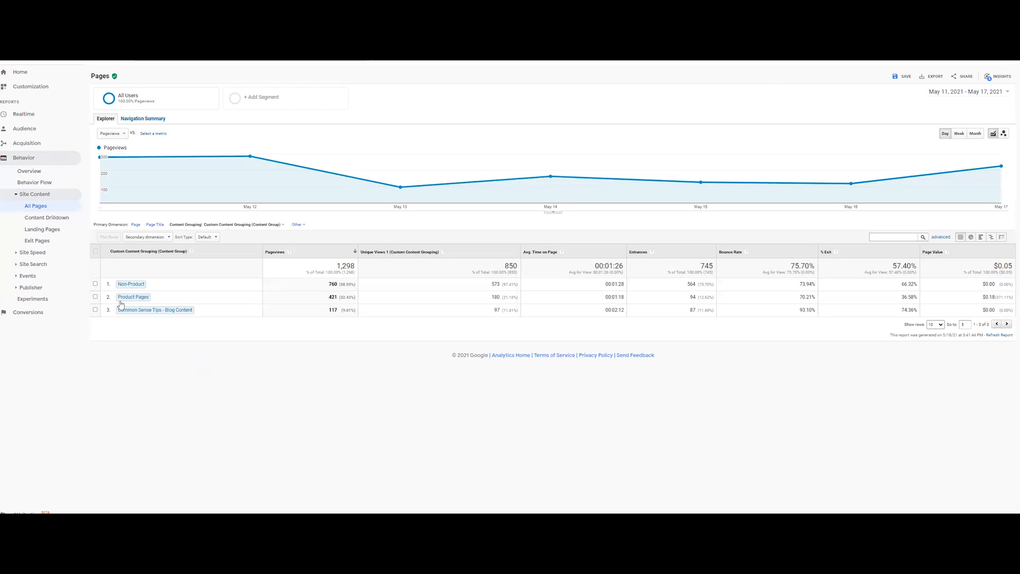
pyautogui.moveTo(154, 336)
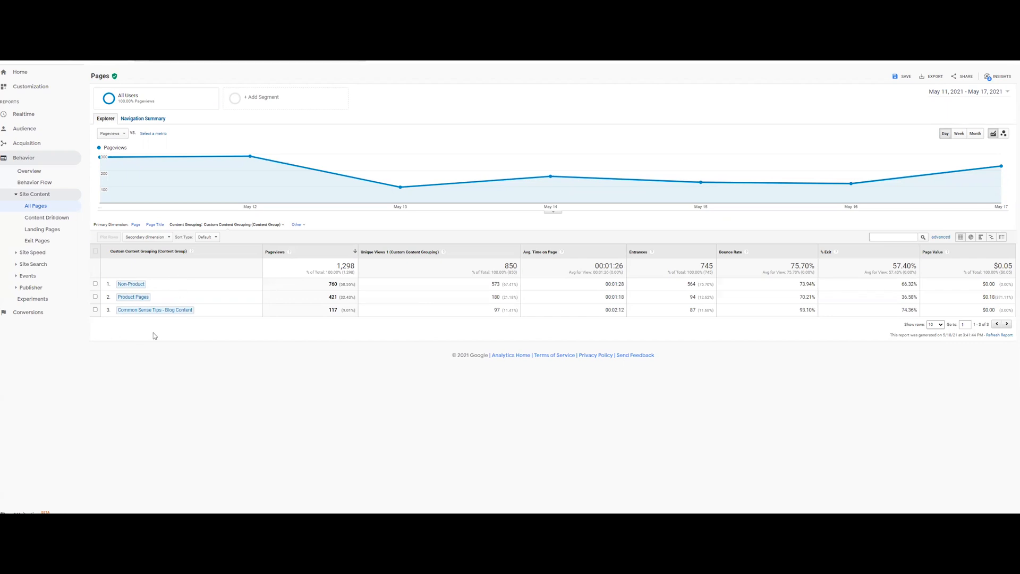
pyautogui.moveTo(156, 331)
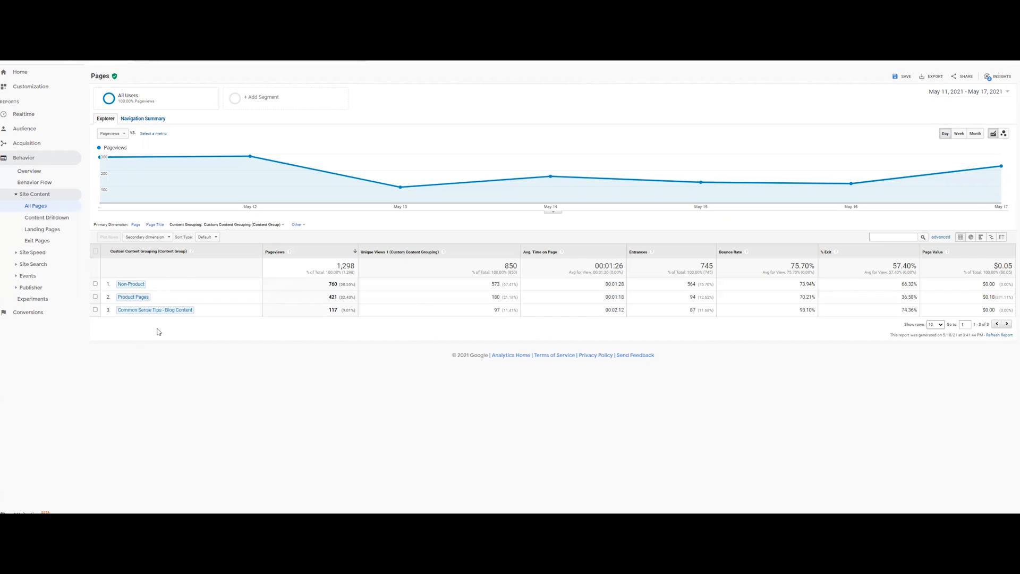
pyautogui.moveTo(135, 225)
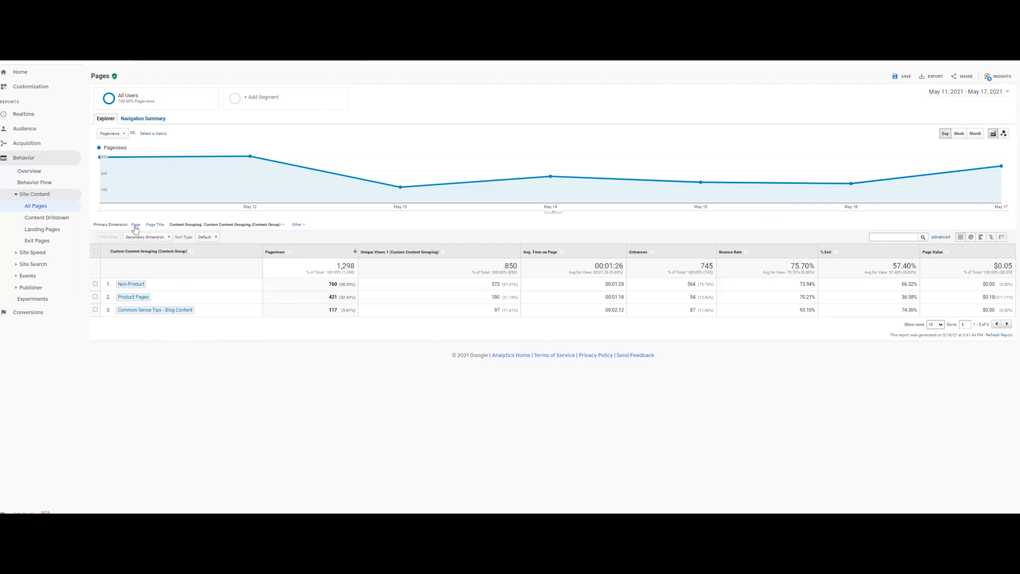
pyautogui.moveTo(167, 286)
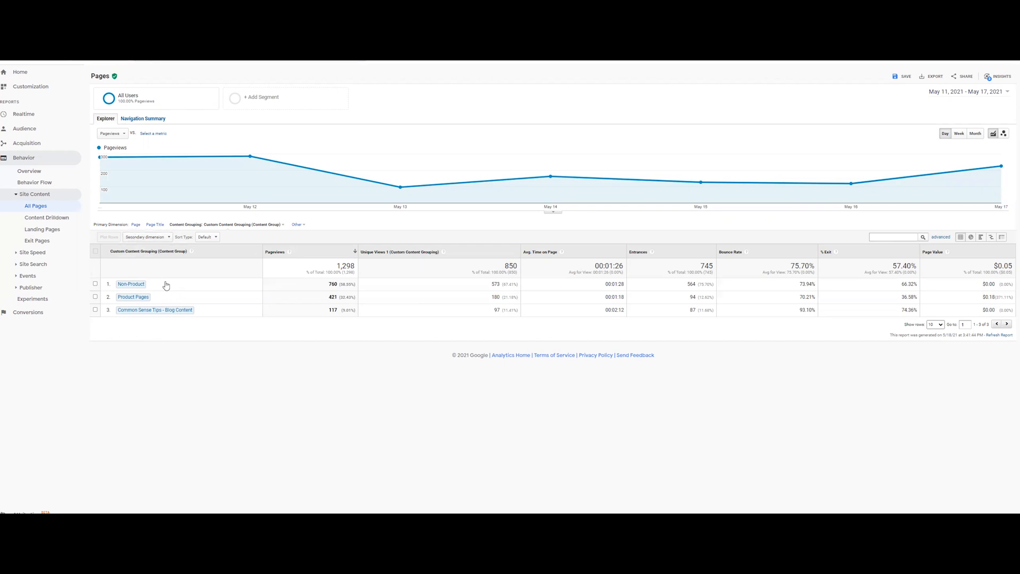
pyautogui.moveTo(153, 299)
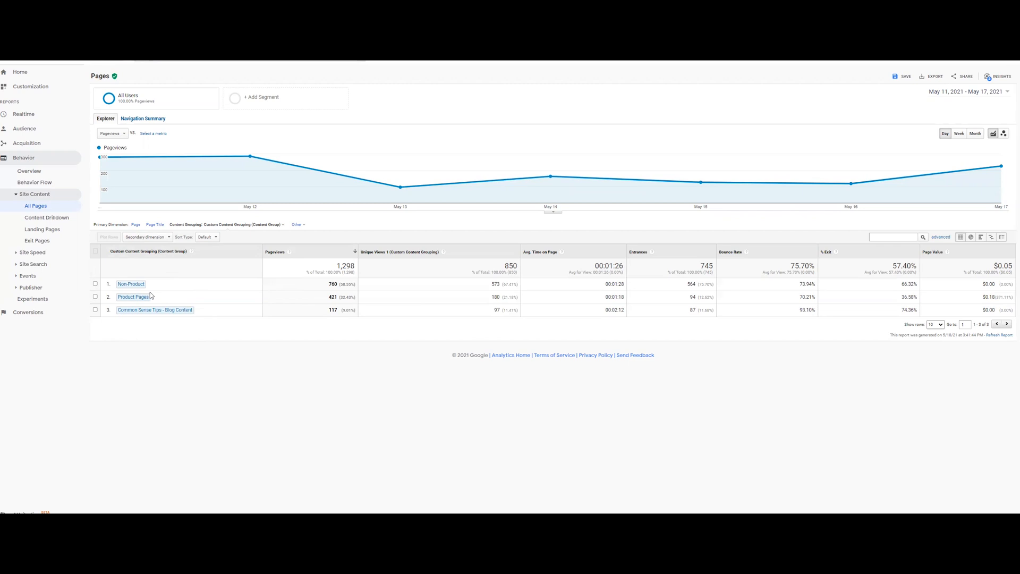
pyautogui.moveTo(131, 284)
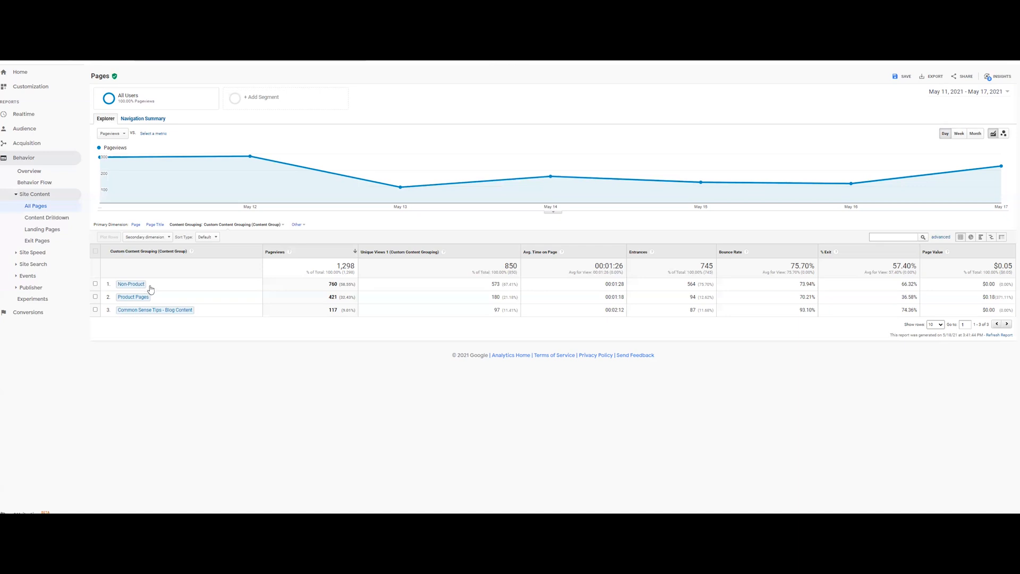
pyautogui.moveTo(91, 357)
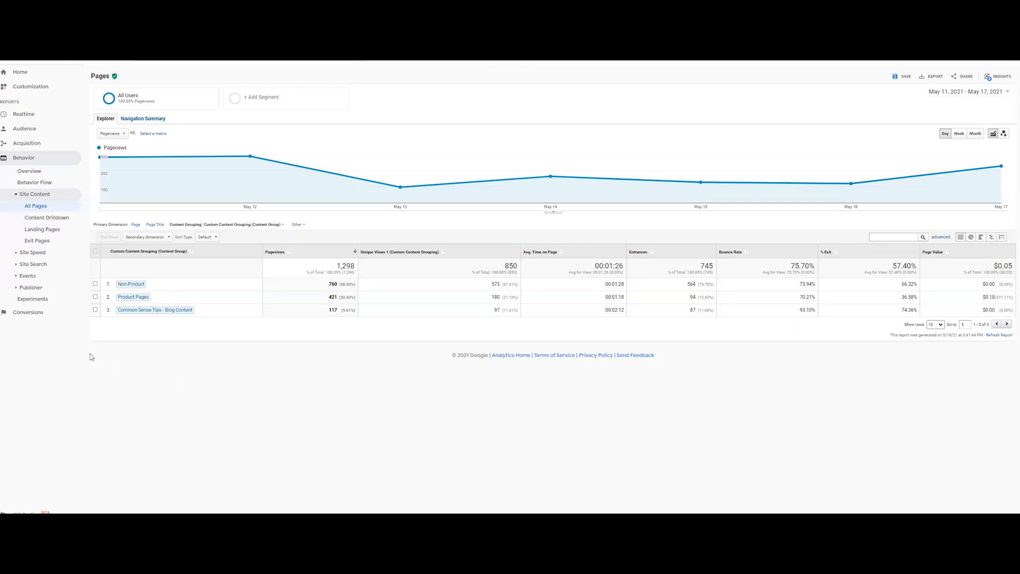